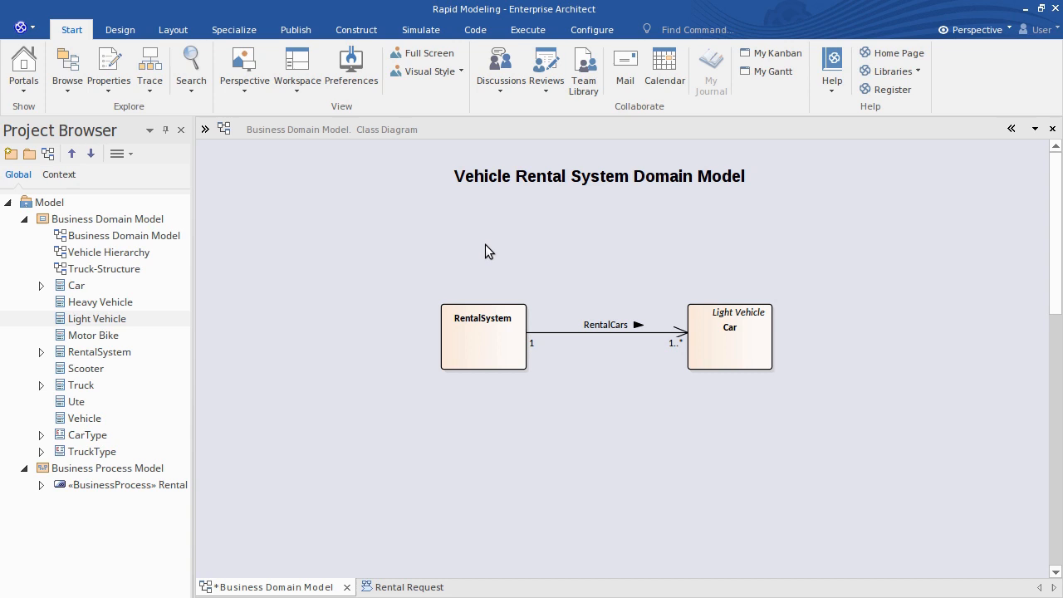
pyautogui.moveTo(239, 153)
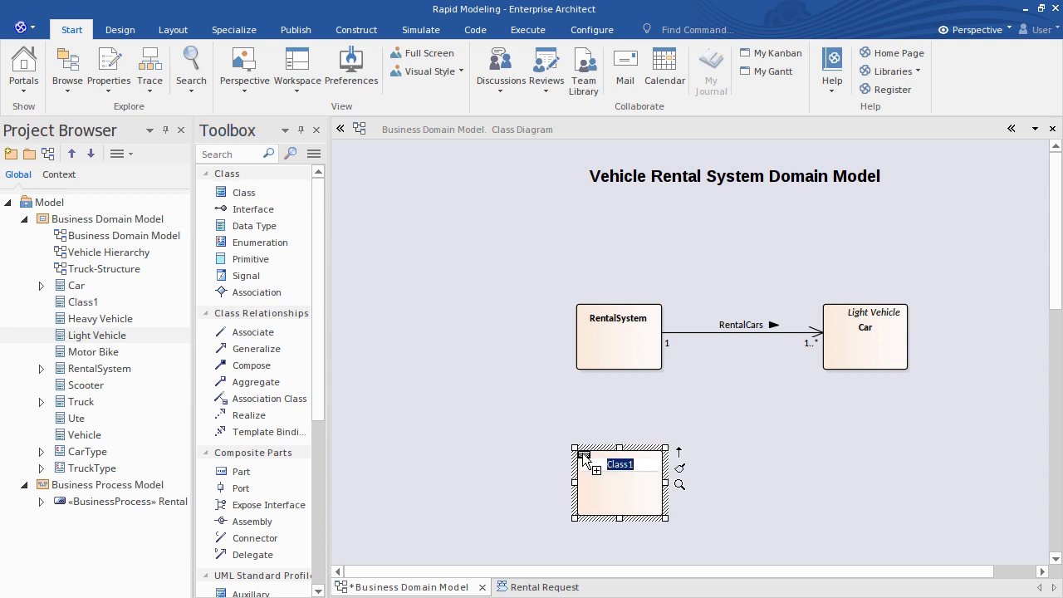
# Name the new class placed below RentalSystem 'Customer'
pyautogui.write('Customer')
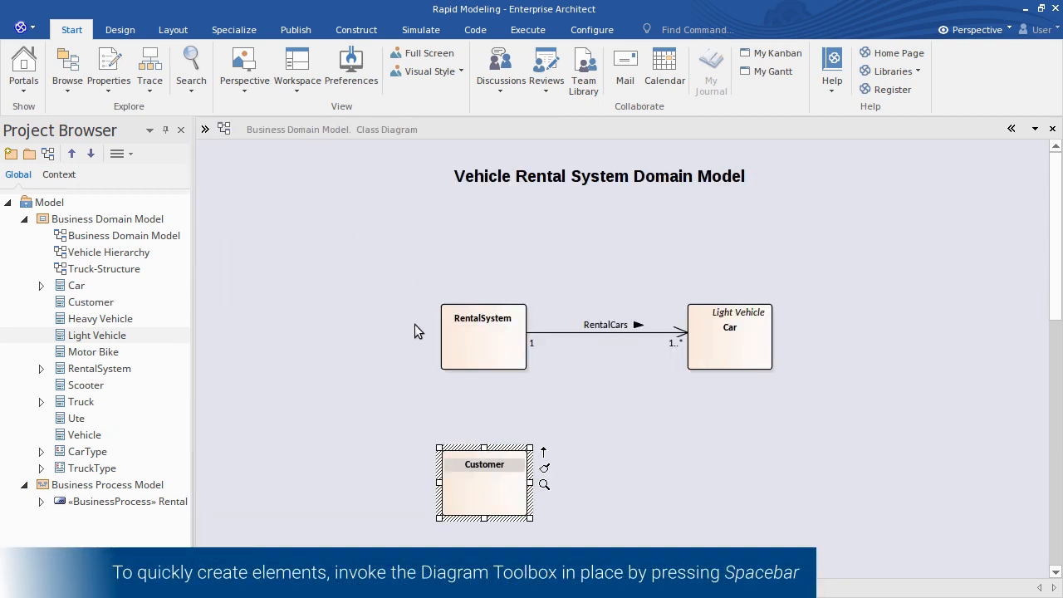
# Place RentalAgreement to the right of Customer and Application to its left
pyautogui.click(694, 457)
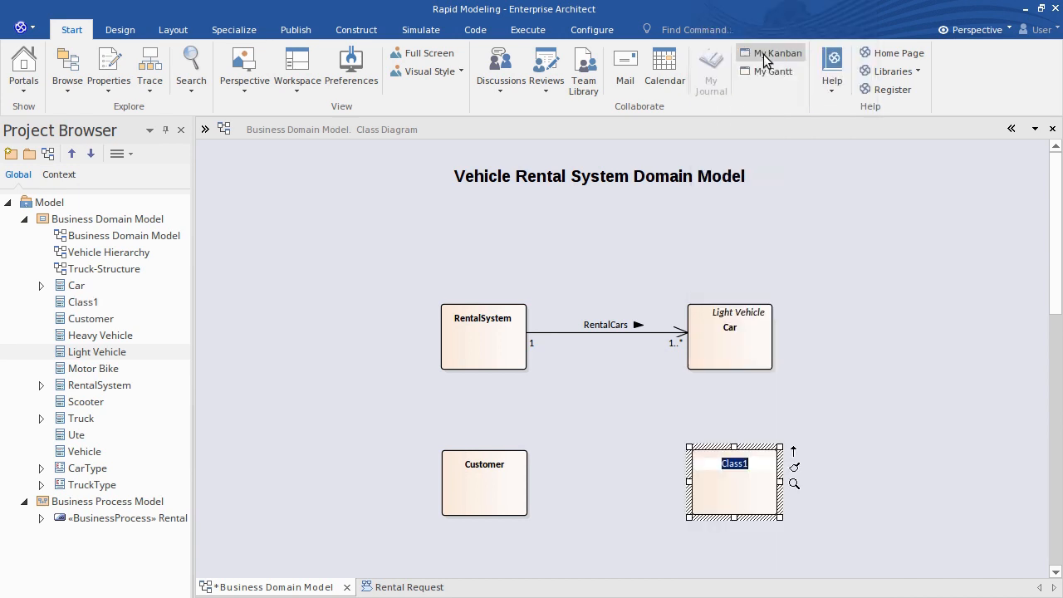
pyautogui.write('RentalAgreement')
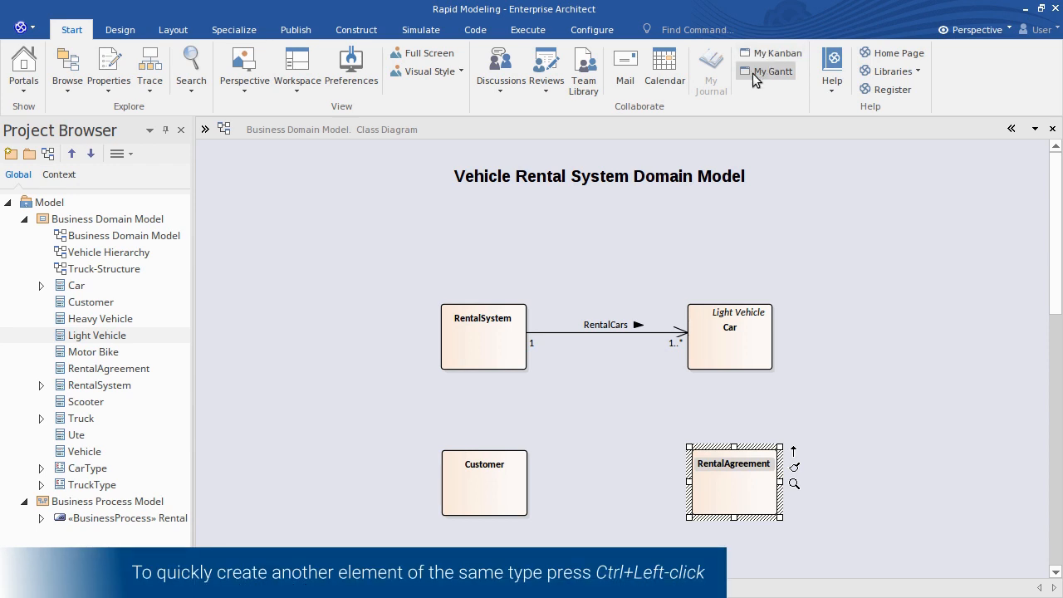
pyautogui.click(578, 457)
pyautogui.write('Appli')
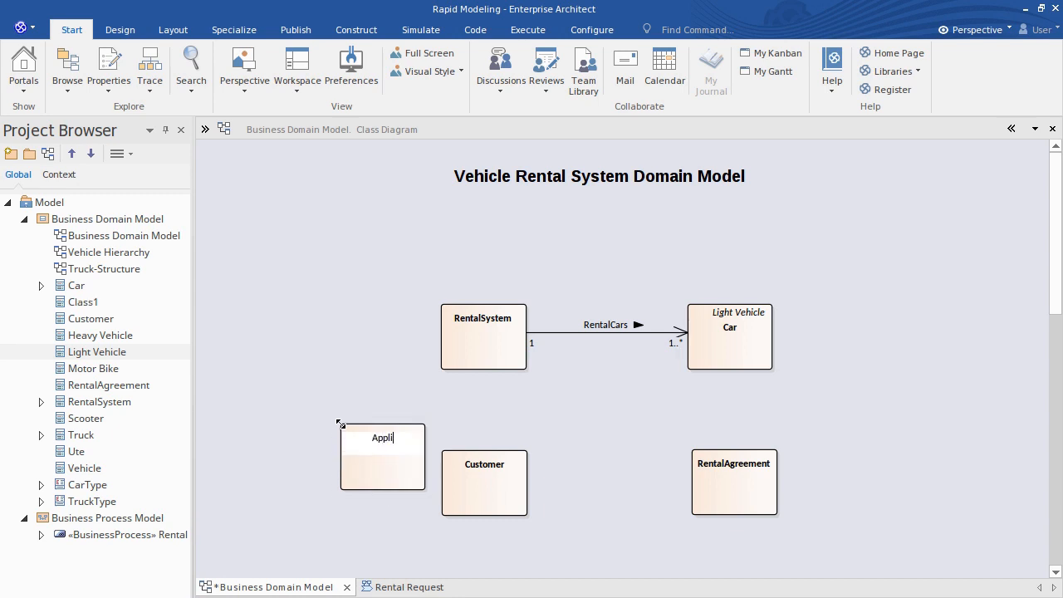
pyautogui.write('cation')
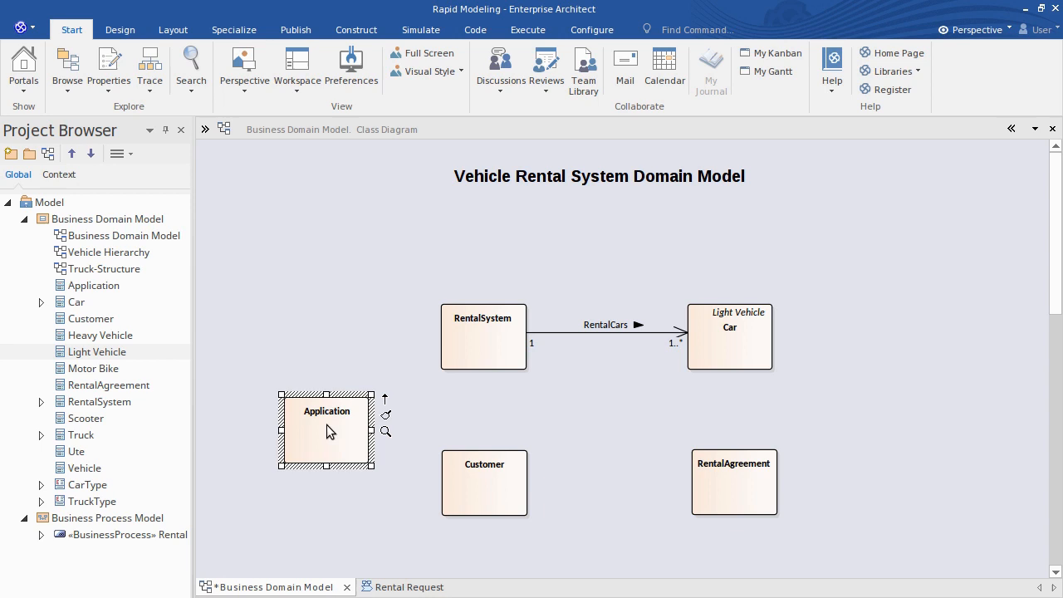
# Link RentalSystem to Customer with an Association via the Quick Linker
pyautogui.click(484, 336)
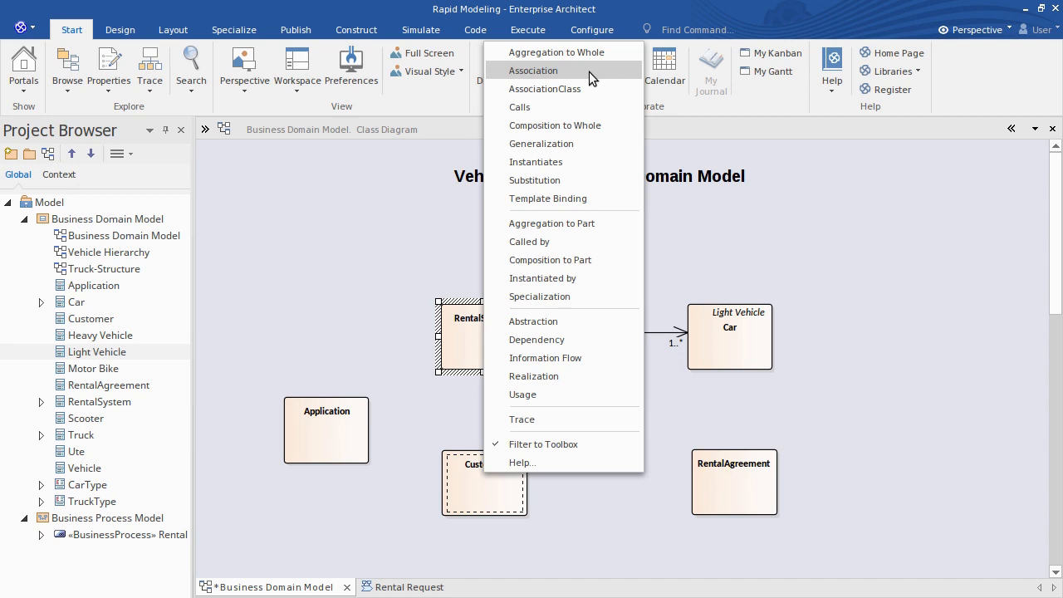
pyautogui.click(533, 70)
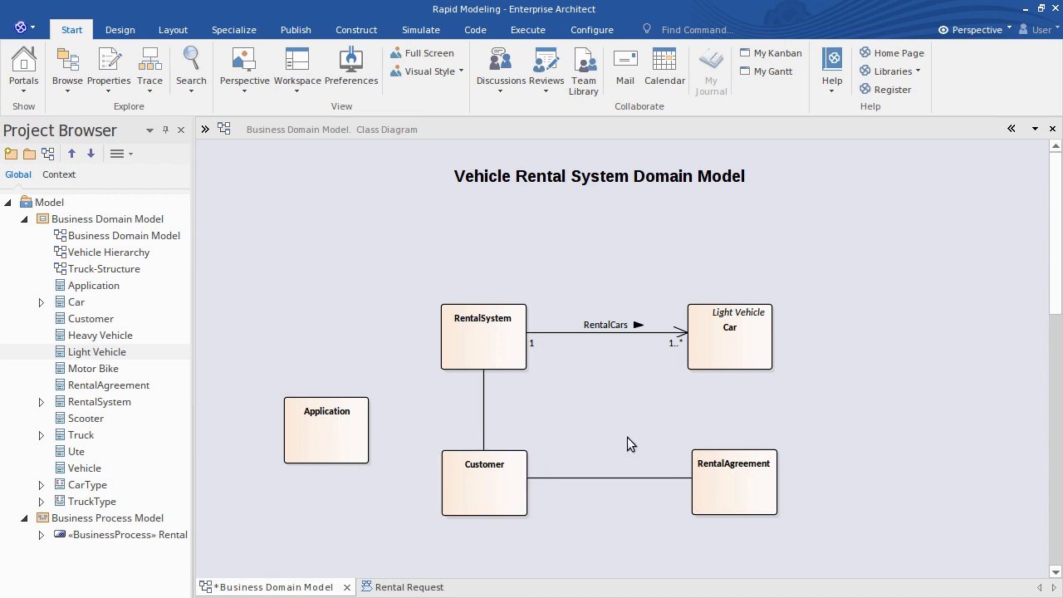
# Create a new class linked to RentalSystem and name it Bicycle
pyautogui.click(484, 336)
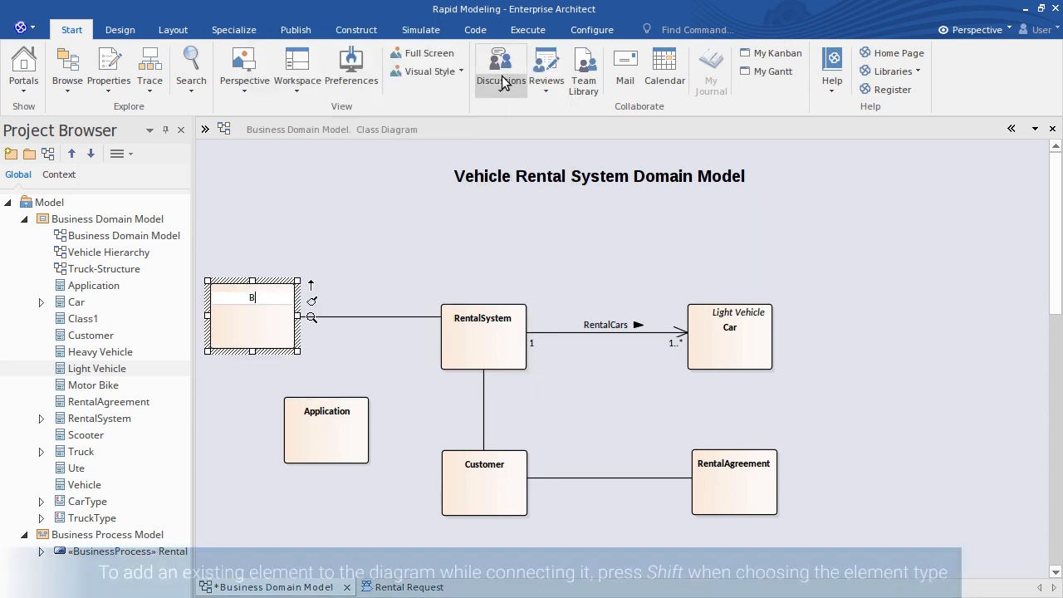
pyautogui.write('Bicycle')
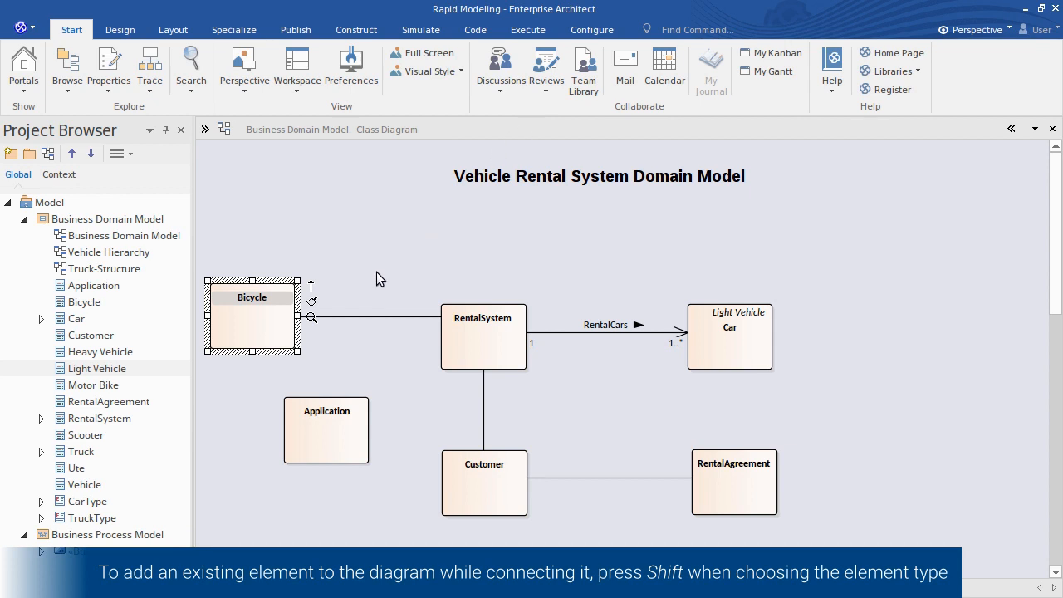
pyautogui.click(378, 280)
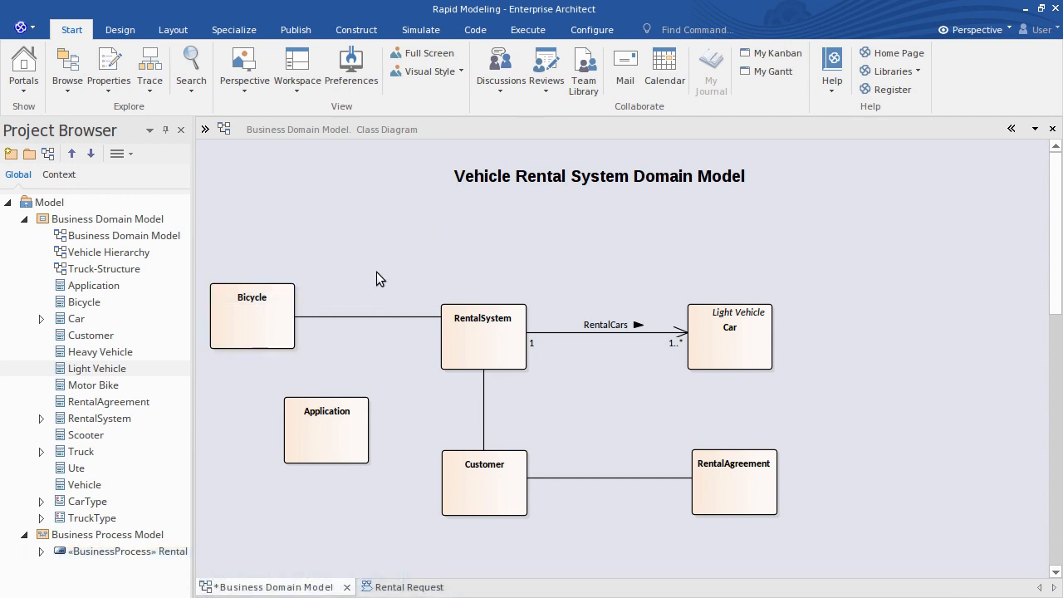
# Generalize Bicycle to the existing Light Vehicle class chosen as parent
pyautogui.click(252, 316)
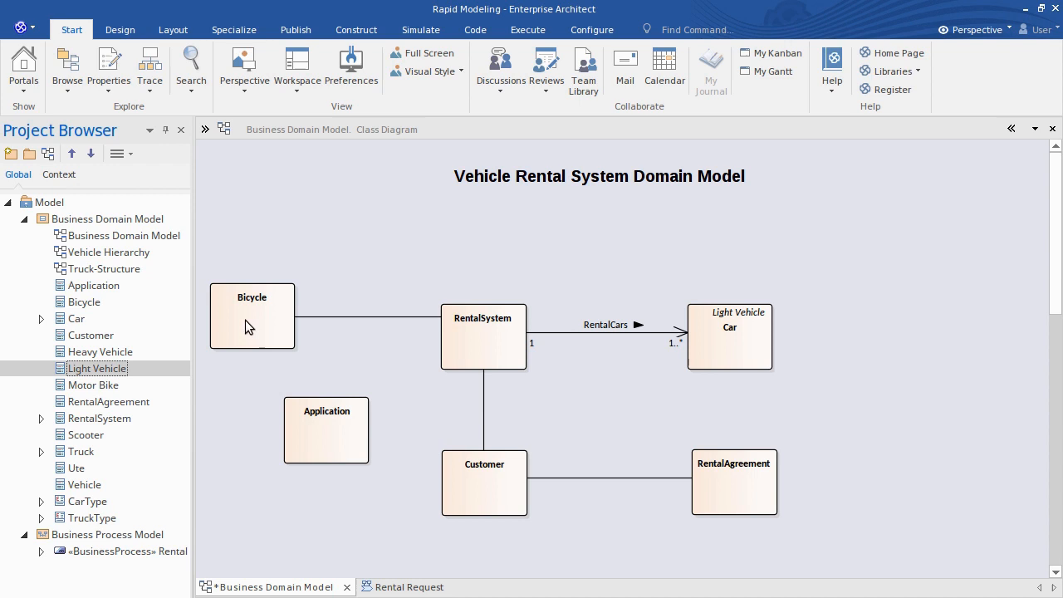
pyautogui.click(253, 315)
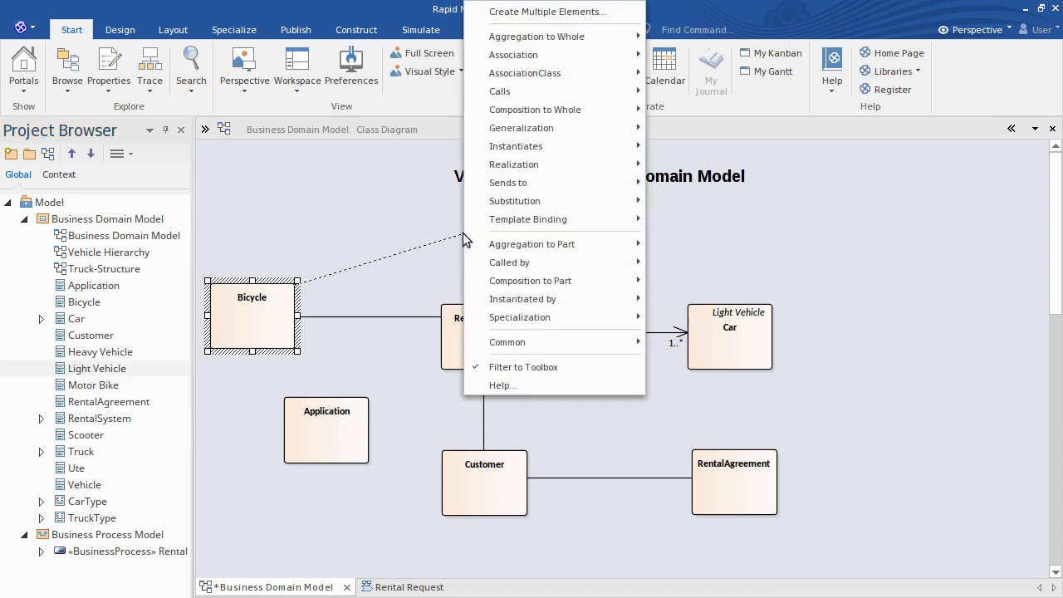
pyautogui.moveTo(522, 126)
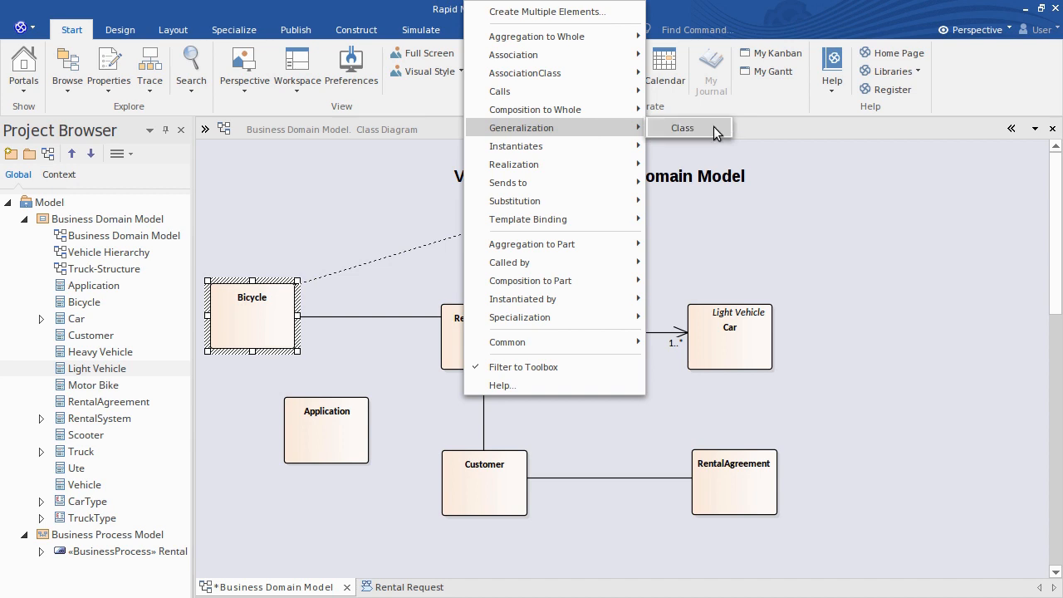
pyautogui.click(681, 126)
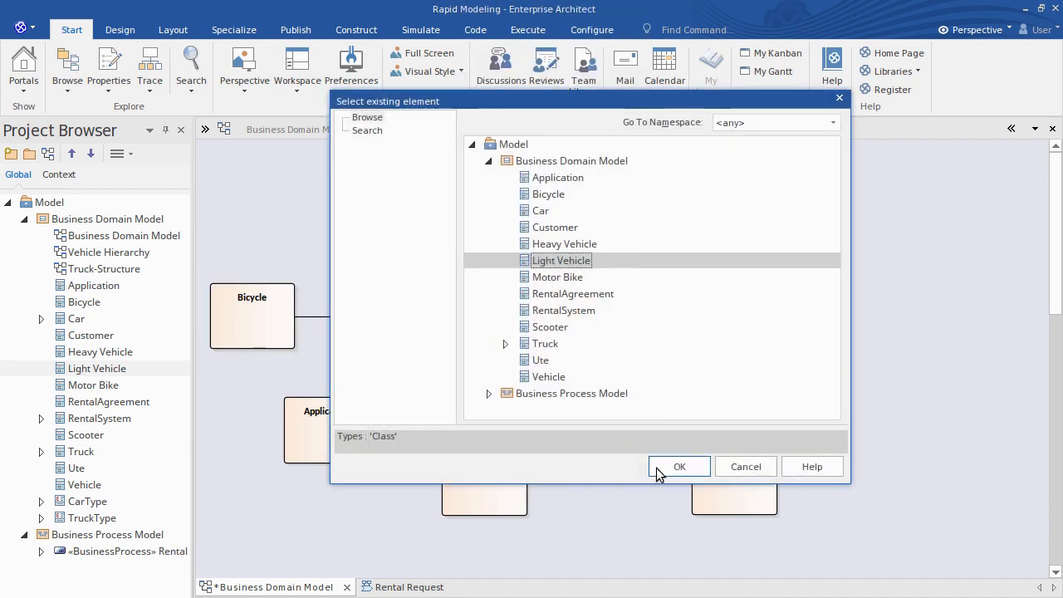
pyautogui.click(678, 465)
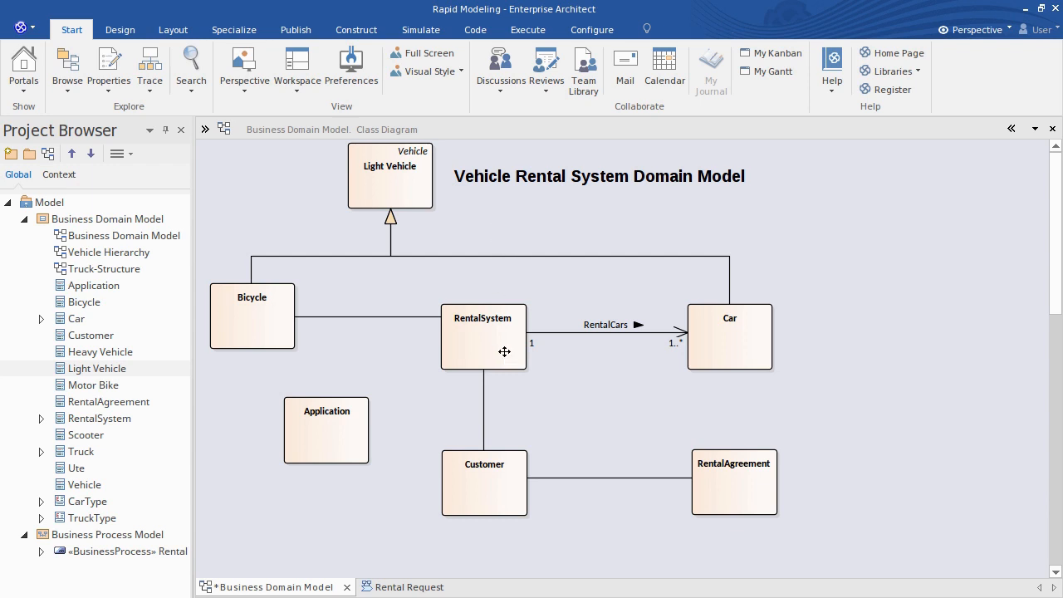
# Draw a routed connector from RentalSystem to RentalAgreement
pyautogui.click(484, 336)
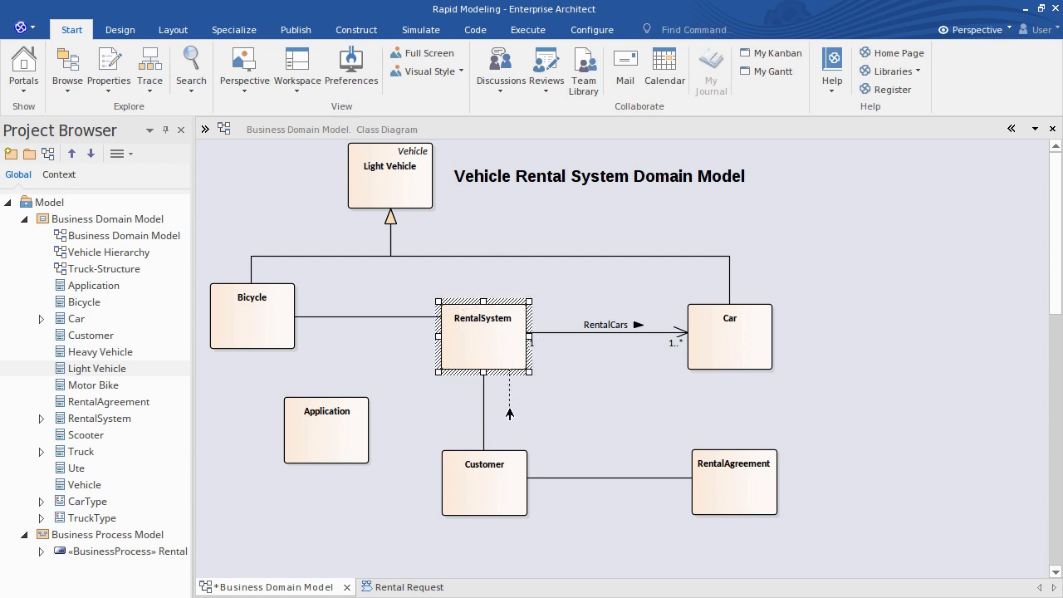
pyautogui.moveTo(508, 414); pyautogui.dragTo(736, 412)
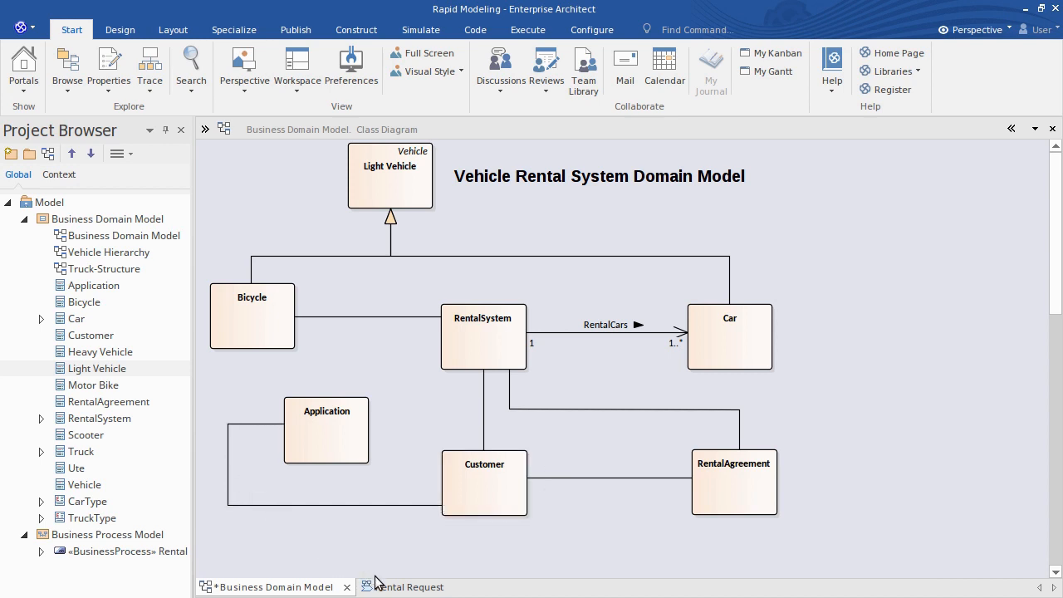
# From the Is Vehicle Available? gateway, add GenerateInvoice via sequence flow and link it toward the End event
pyautogui.click(409, 586)
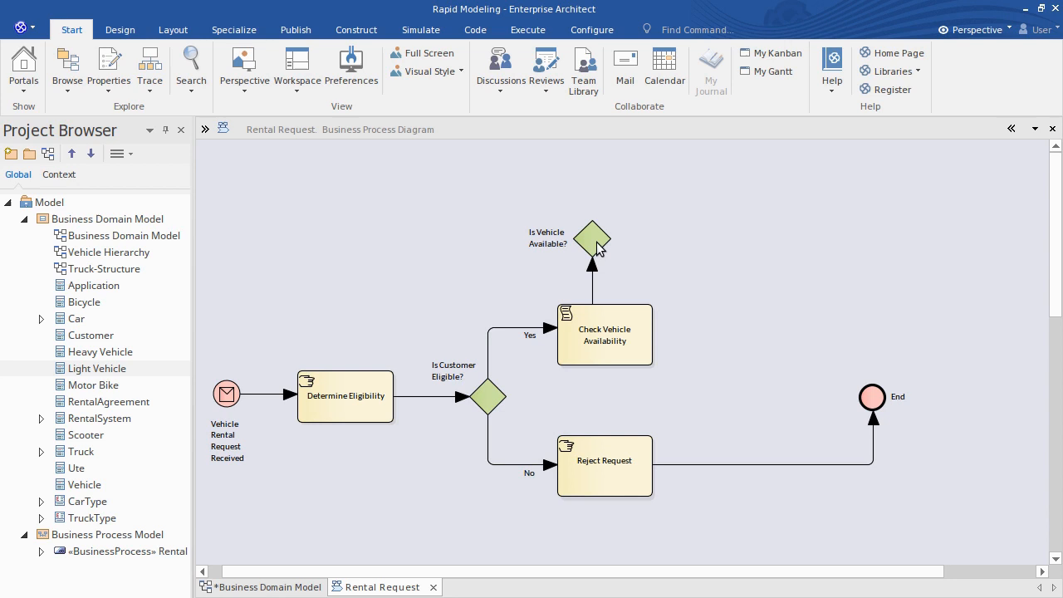
pyautogui.click(591, 241)
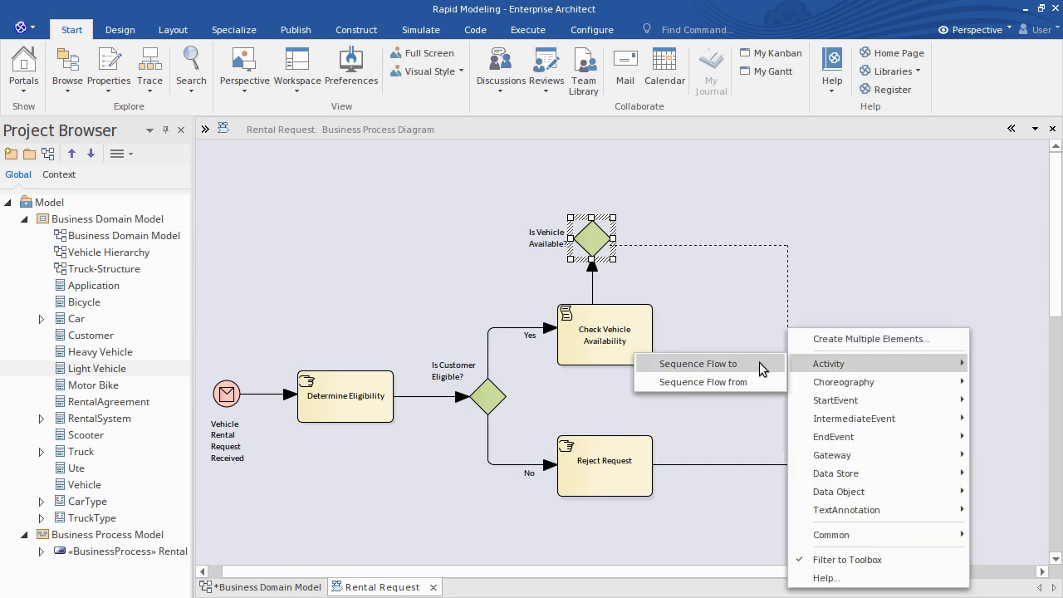
pyautogui.click(827, 362)
pyautogui.write('GenerateInvoice')
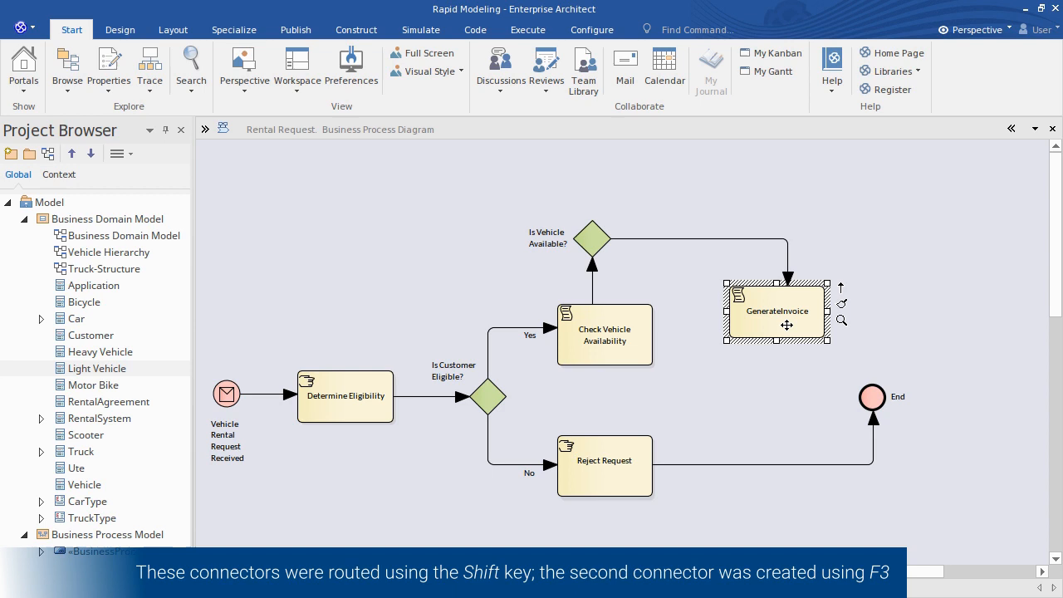
pyautogui.moveTo(787, 324); pyautogui.dragTo(788, 390)
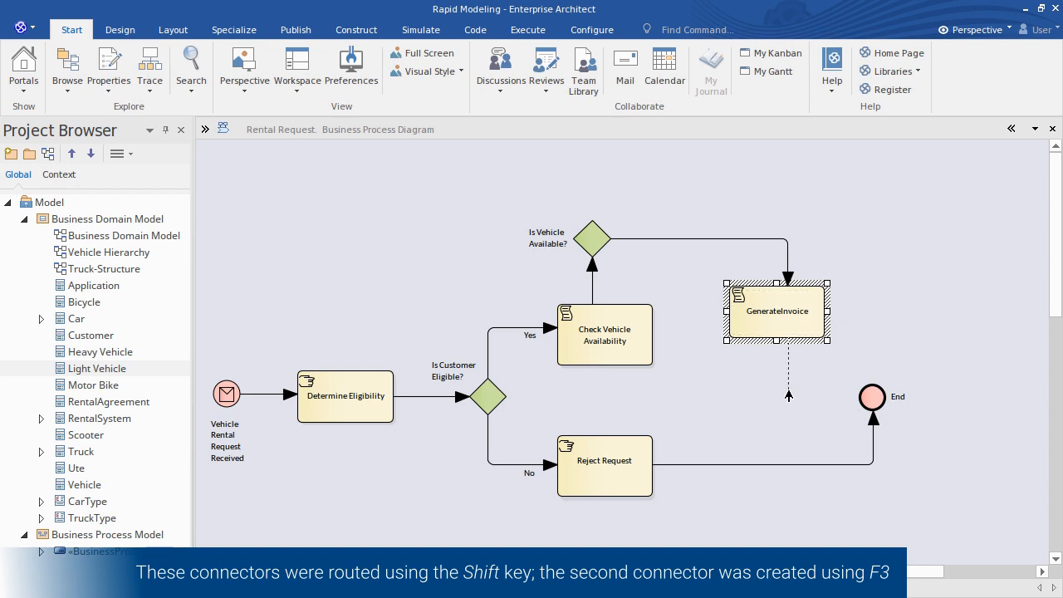